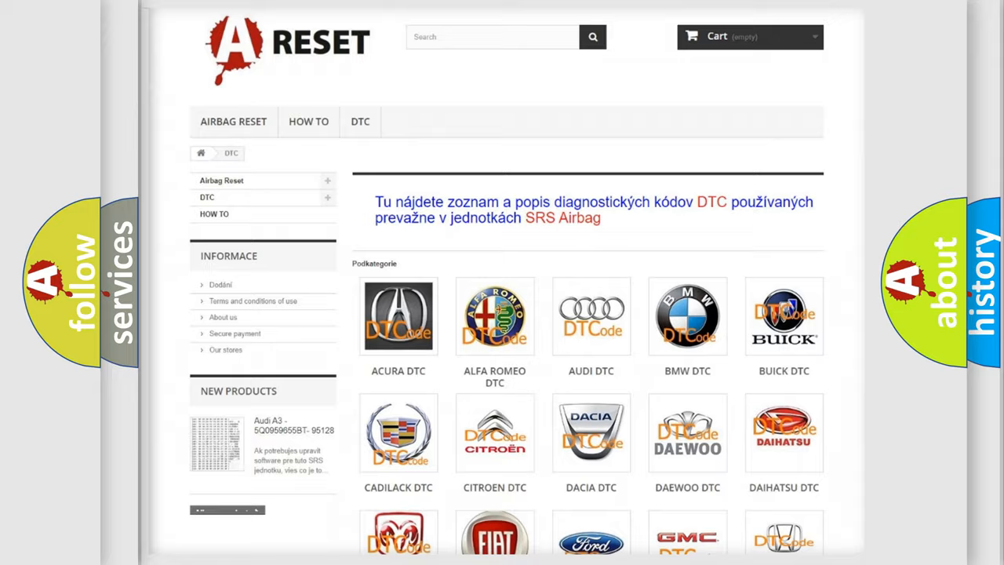
Step: Choose the Chevrolet DTC logo from the category grid to list its airbag codes
scroll("down", 3)
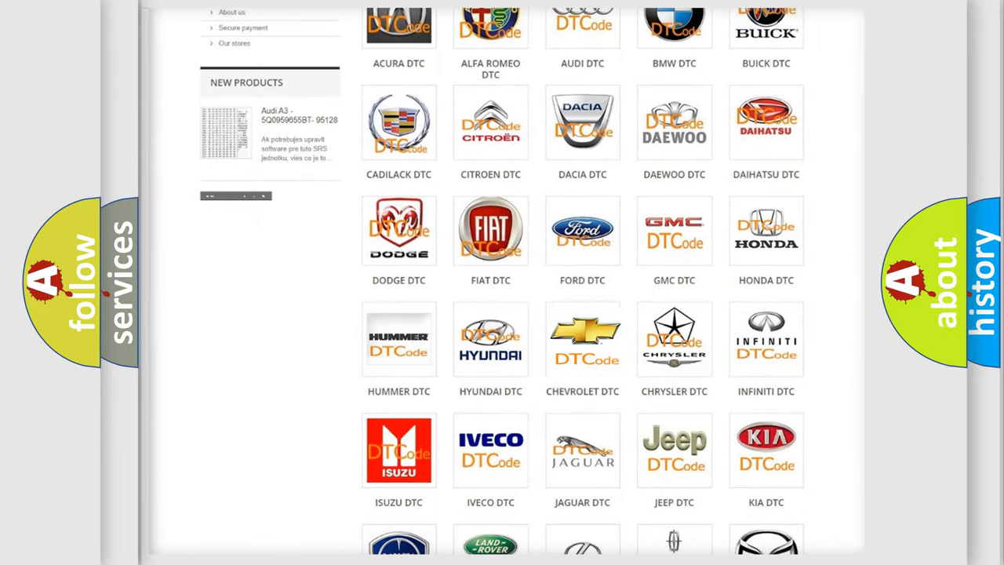
left_click(582, 339)
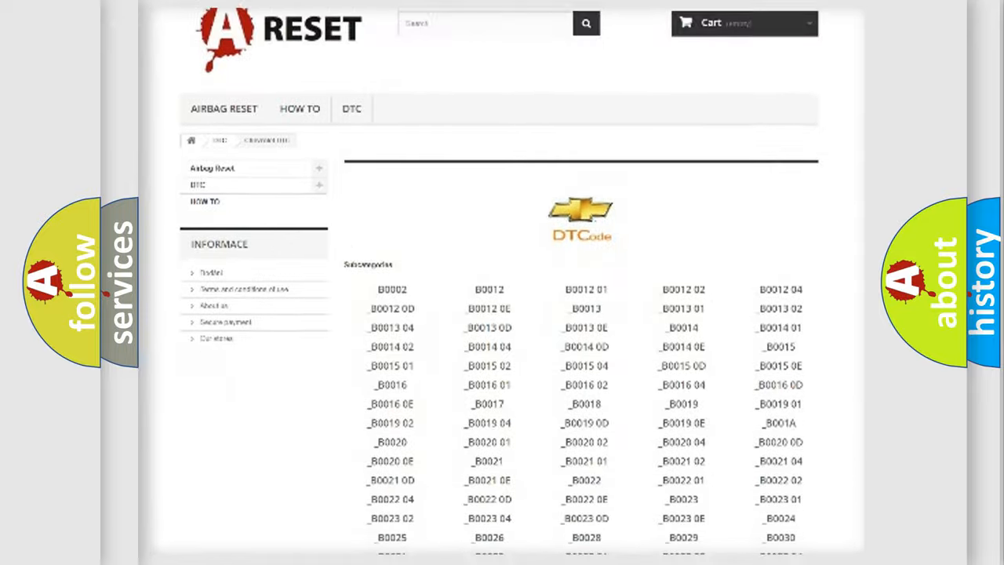
scroll("down", 3)
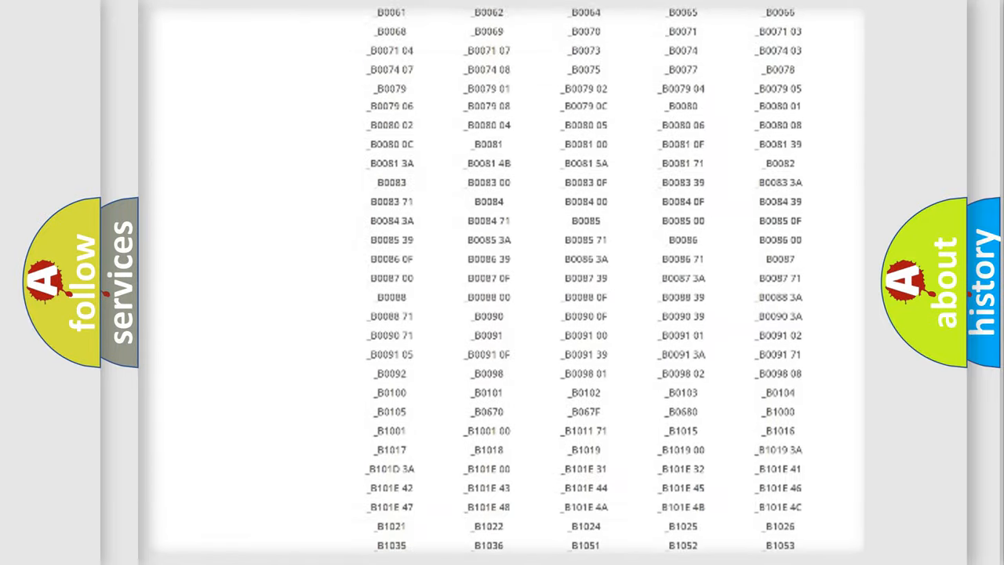
scroll("up", 3)
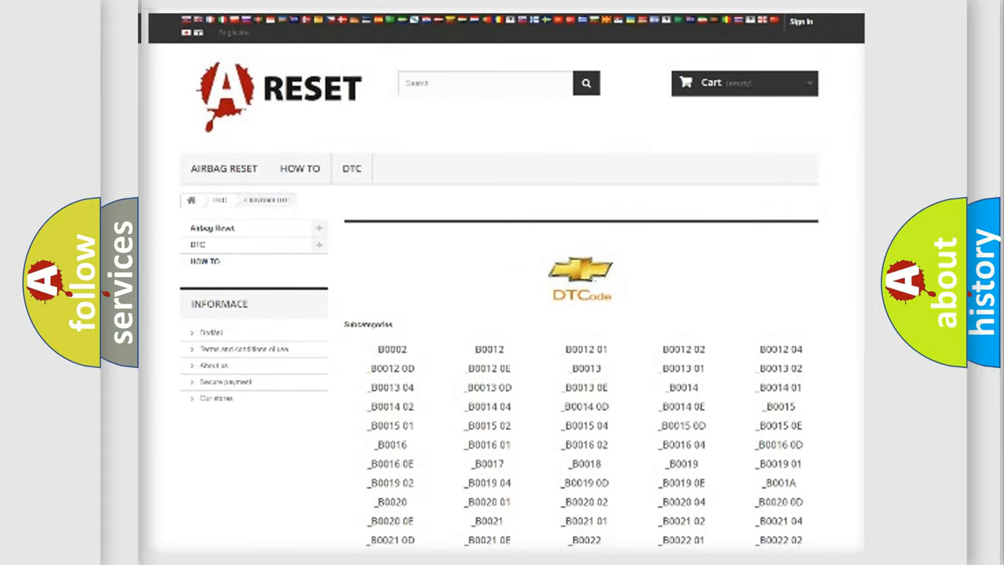